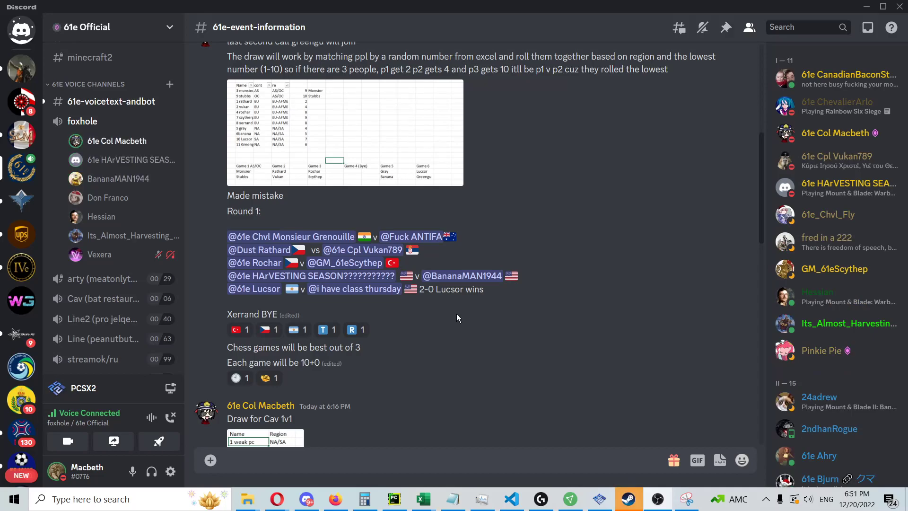
scroll(down, 3)
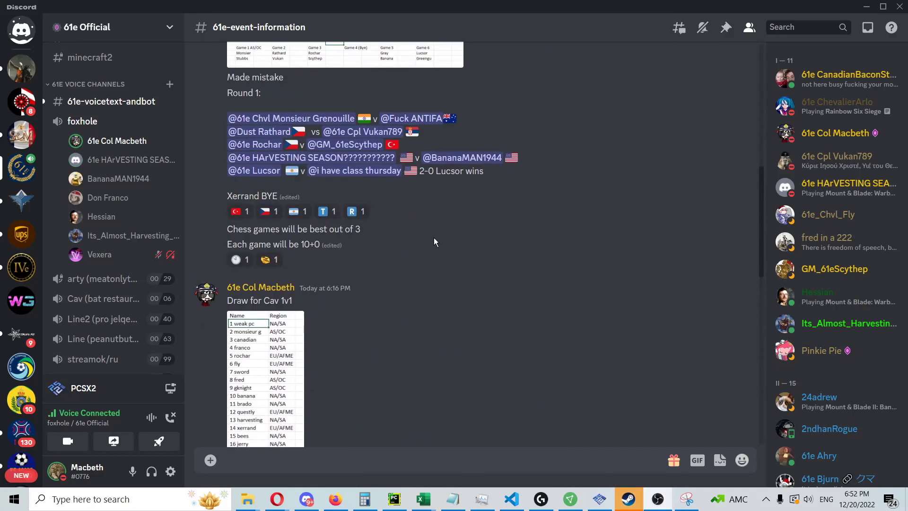